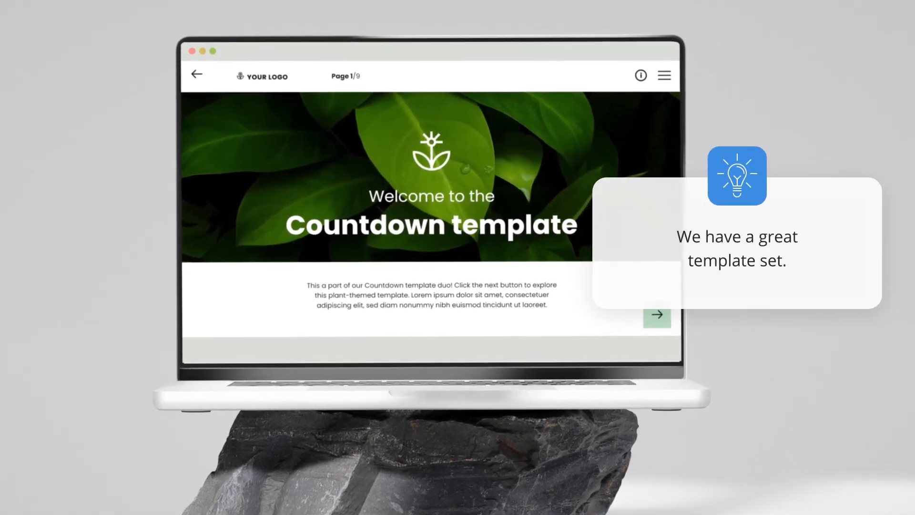
Advance from the Countdown welcome slide through Question 1 to the Question 2 quiz slide.
{"action": "left_click", "coordinate": [656, 313]}
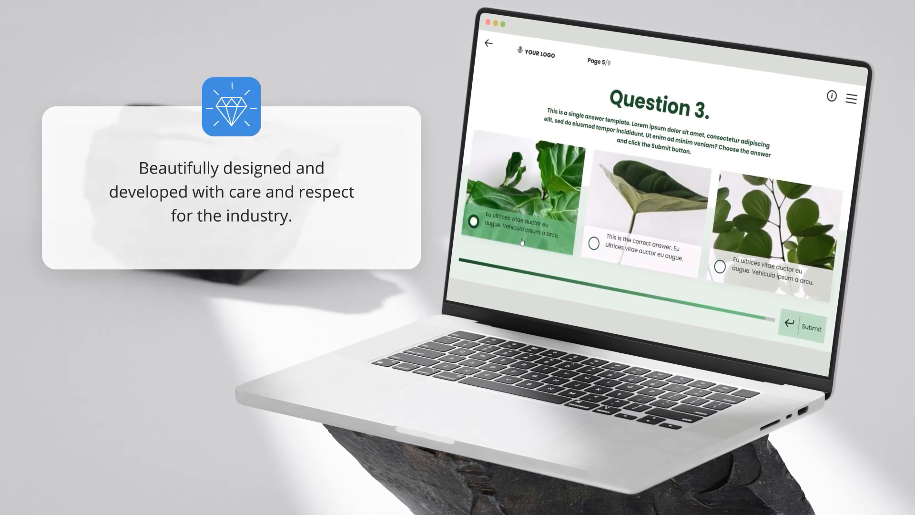
{"action": "left_click", "coordinate": [802, 326]}
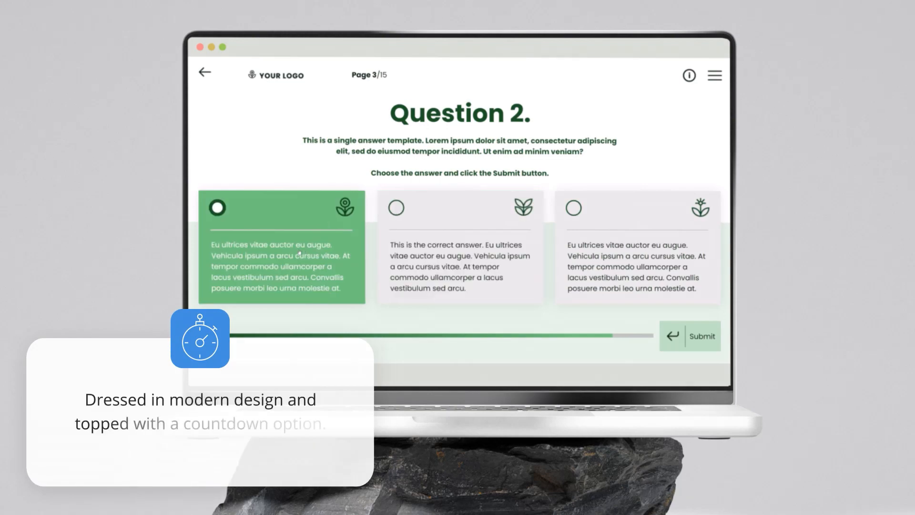
{"action": "left_click", "coordinate": [460, 247]}
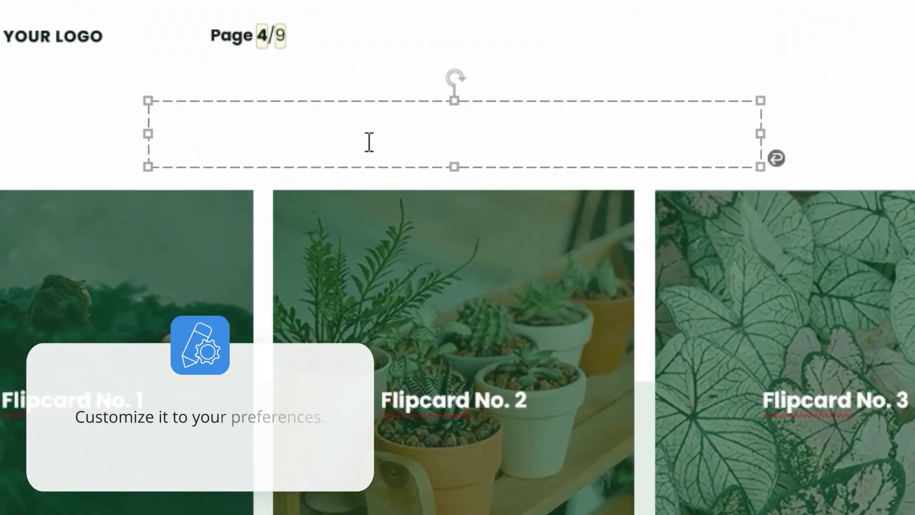
Enter the heading '3 ways to enhance our s...' in the title box above the flipcards.
{"action": "type", "text": "3 ways to enhance our s"}
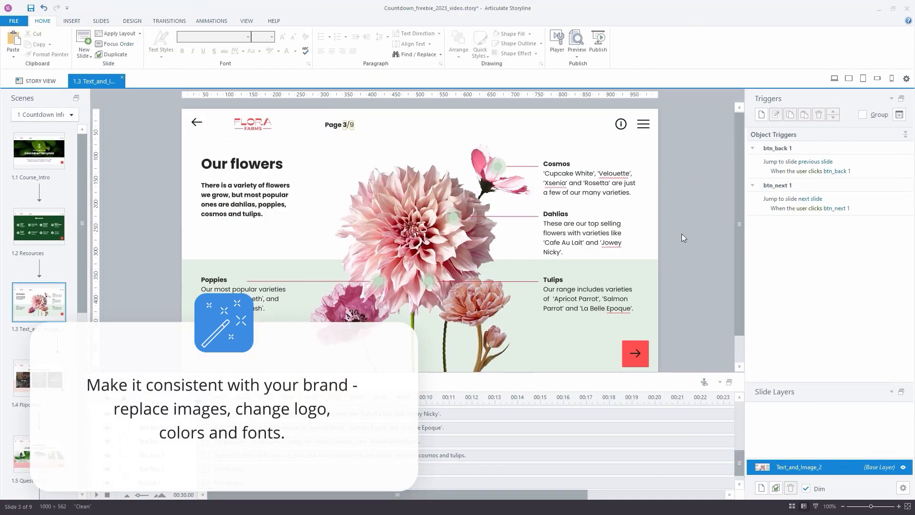
Bring up the rebranded 'Our flowers' Text_and_Image slide in Slide View.
{"action": "left_click", "coordinate": [429, 43]}
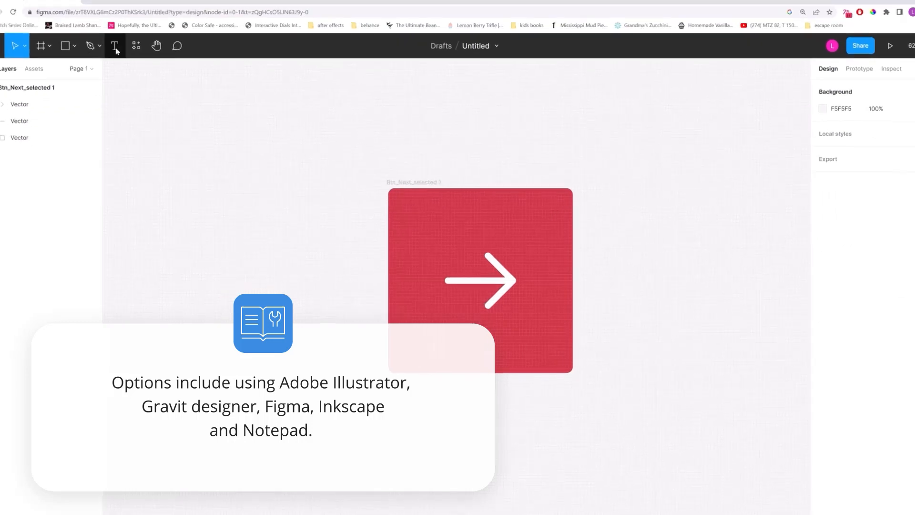
Recolor the btn_Next_selected square red with a white arrow and browse the resulting slides and template gallery.
{"action": "left_click", "coordinate": [891, 45]}
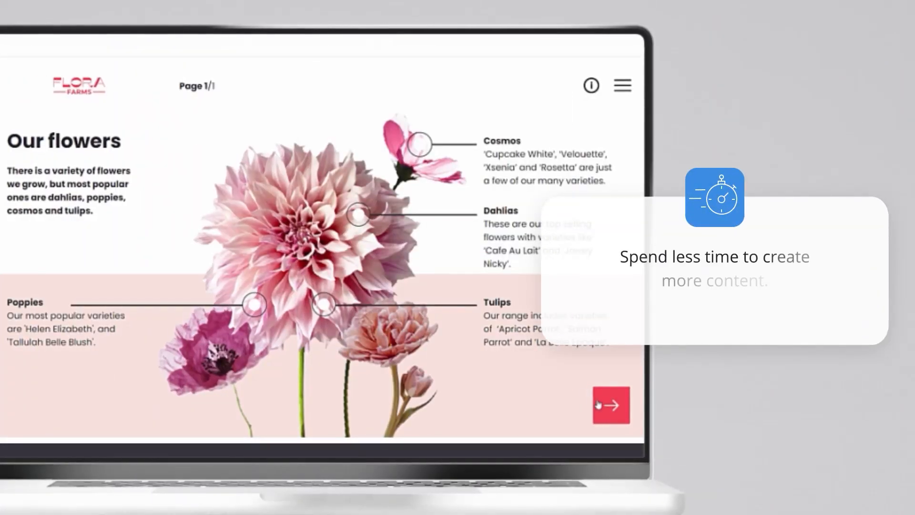
{"action": "left_click", "coordinate": [611, 405]}
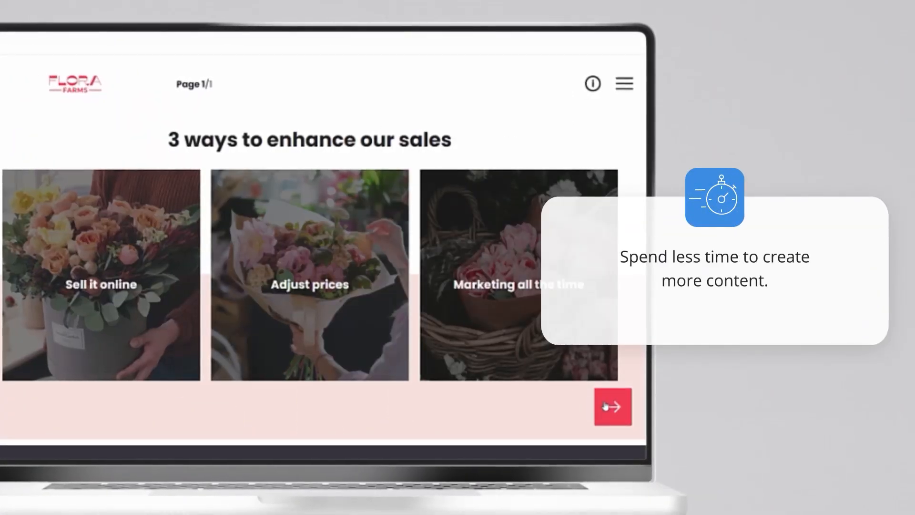
{"action": "left_click", "coordinate": [612, 407]}
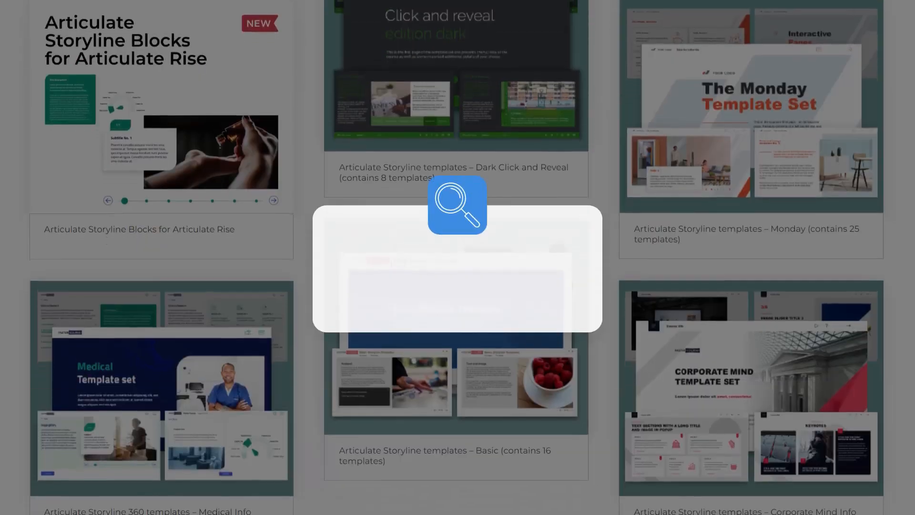
{"action": "scroll", "scroll_direction": "down", "scroll_amount": 3}
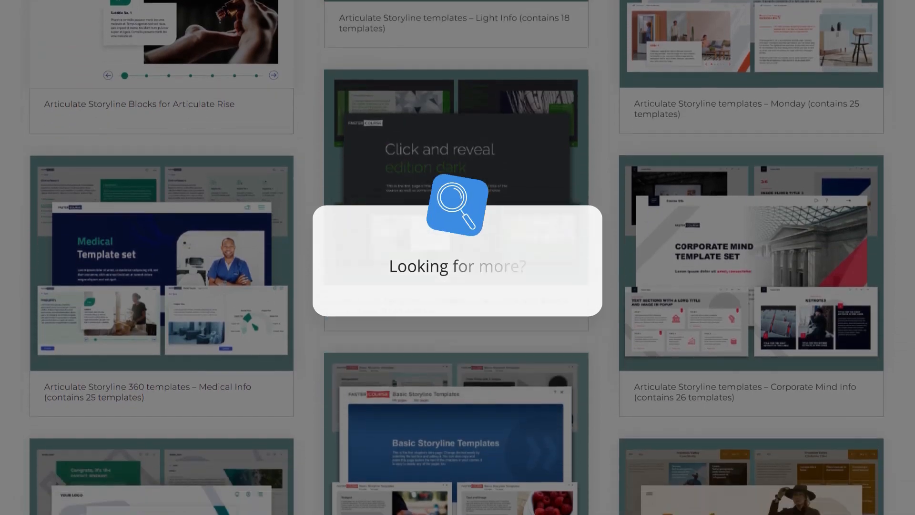